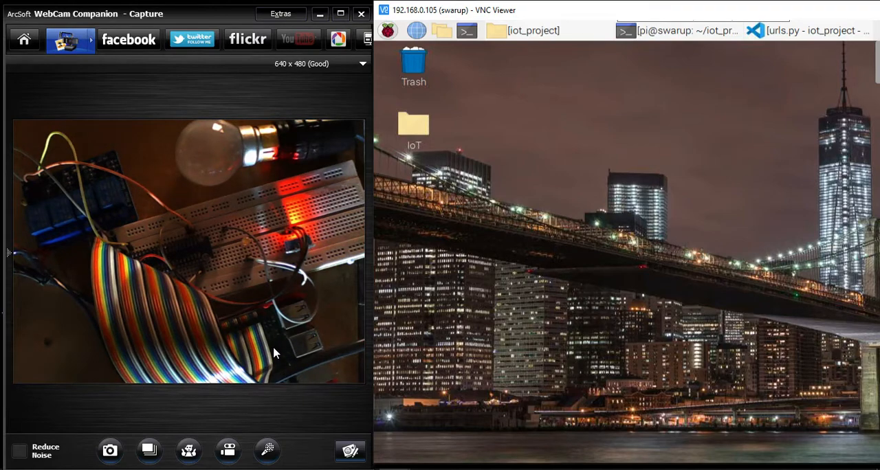
mouse_move(69, 213)
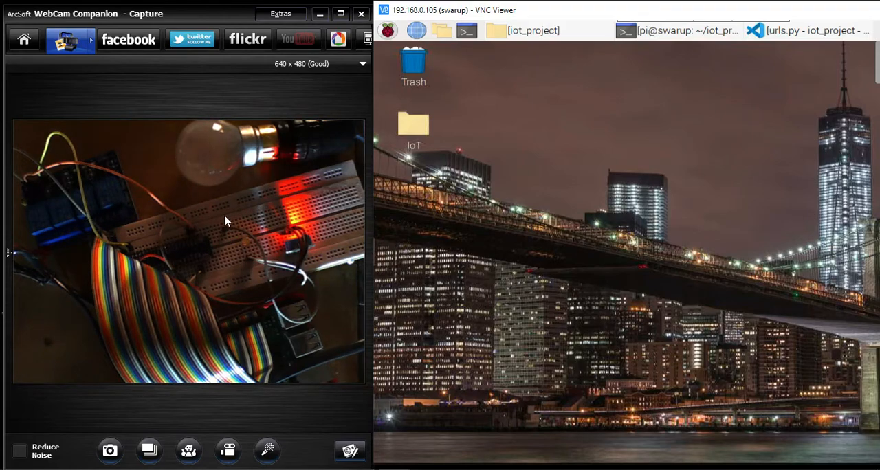
mouse_move(280, 149)
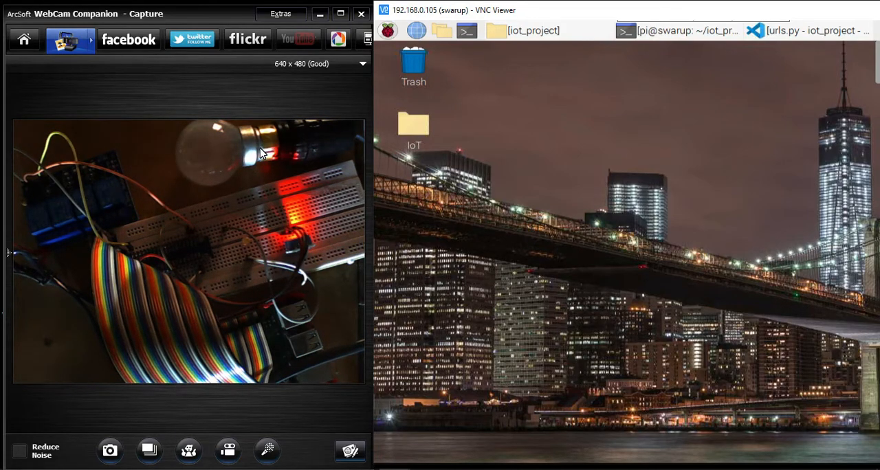
Bring the iot_project folder window forward and move it higher on the desktop.
click(539, 30)
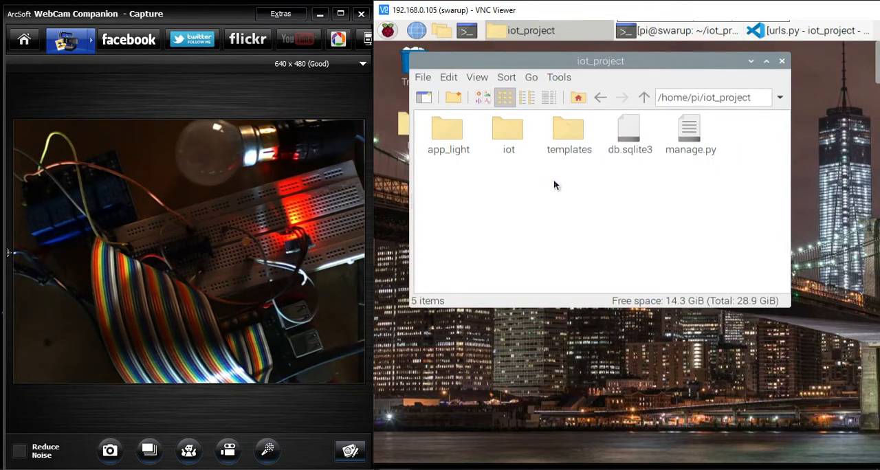
mouse_move(559, 311)
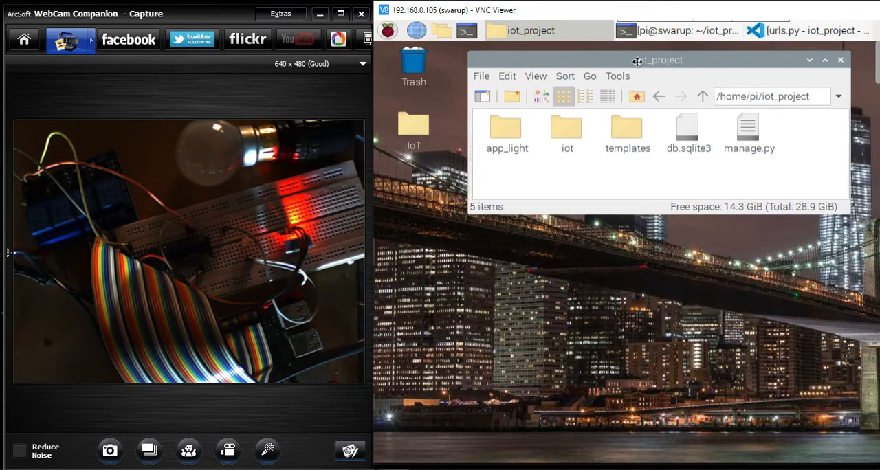
drag(638, 60, 627, 60)
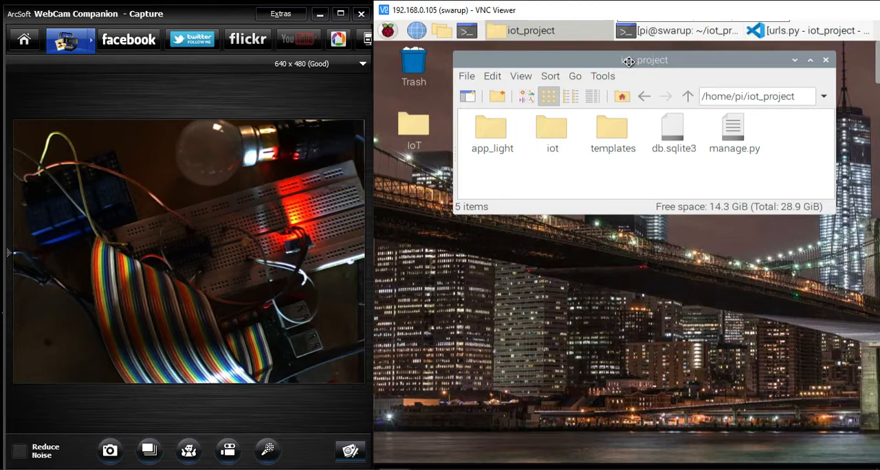
mouse_move(629, 65)
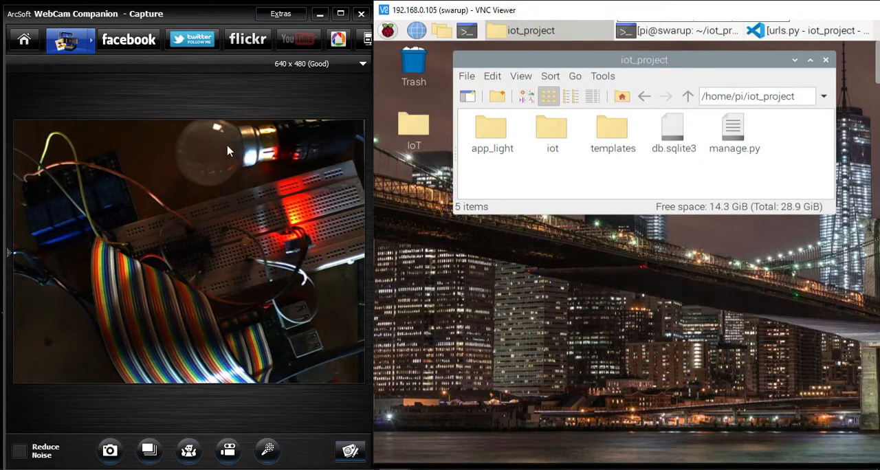
mouse_move(214, 158)
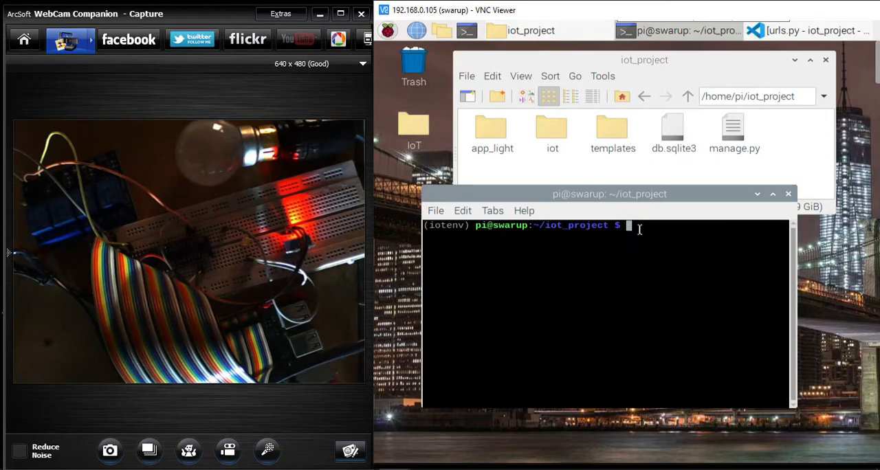
Run 'python manage.py runserver' in the iot_project terminal to start the Django server.
text(python m)
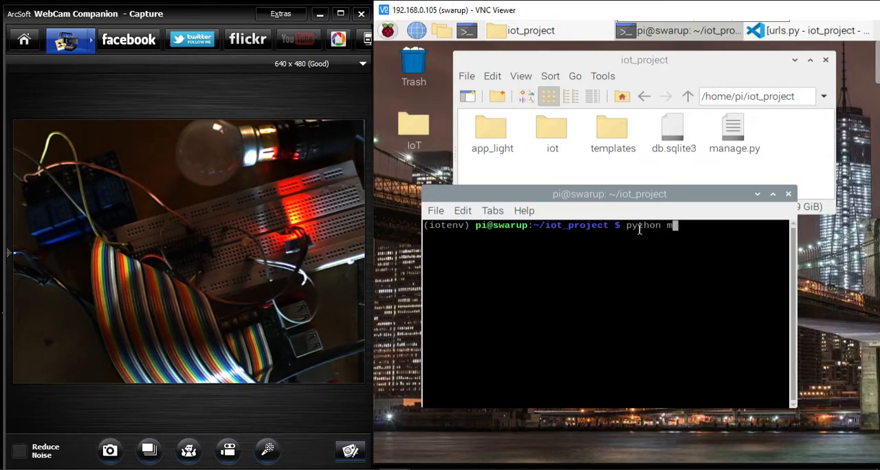
text(anage.py r)
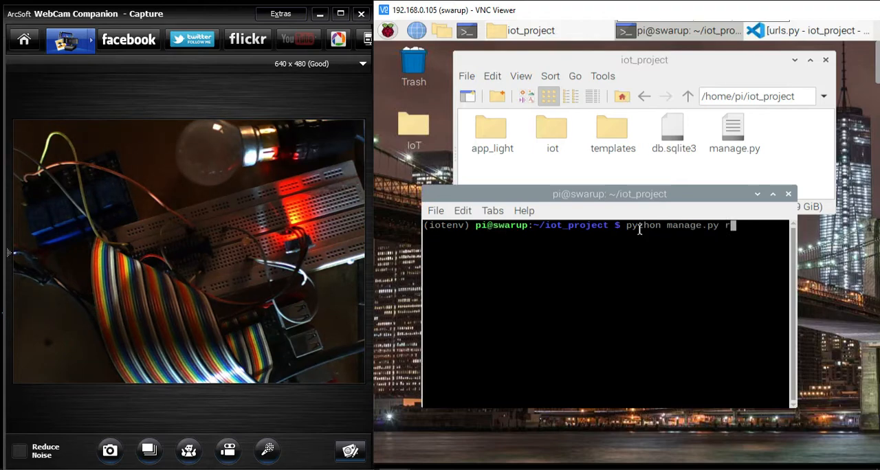
text(unserver)
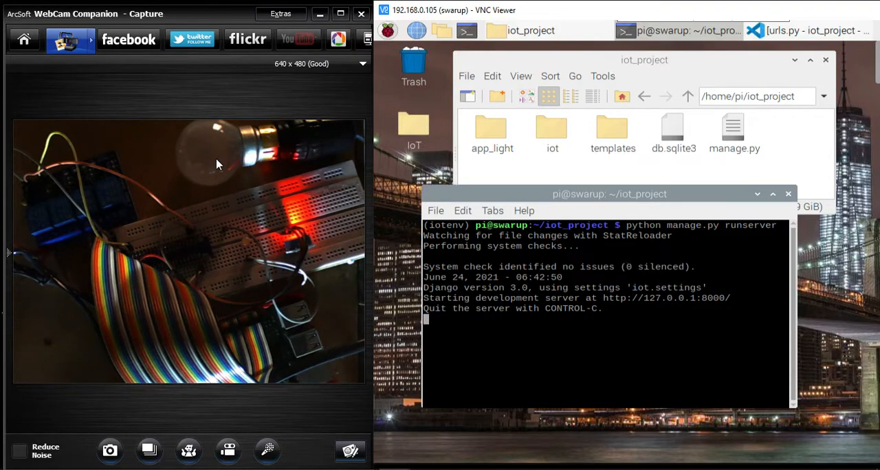
mouse_move(661, 311)
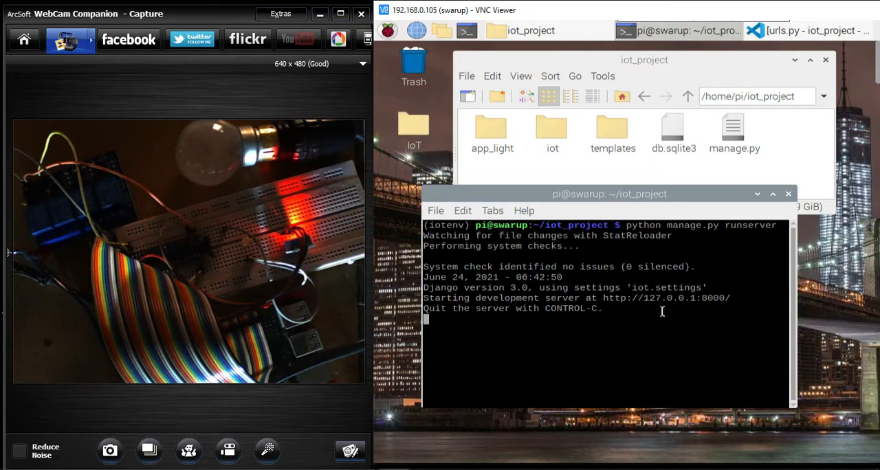
mouse_move(693, 307)
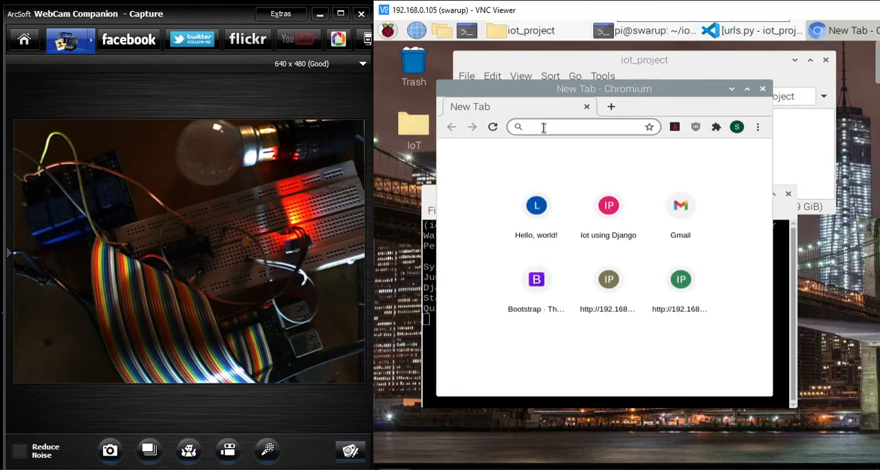
Load localhost:8000 and go to the Light page showing LED is OFF.
text(localhost:8000)
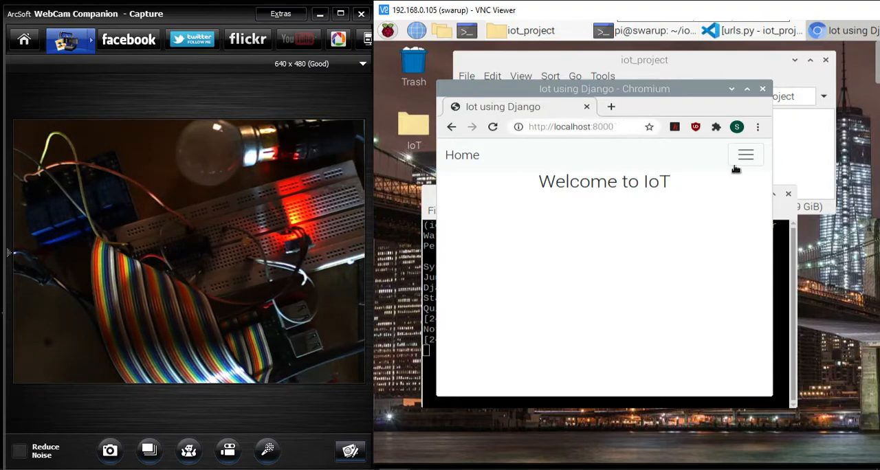
click(745, 154)
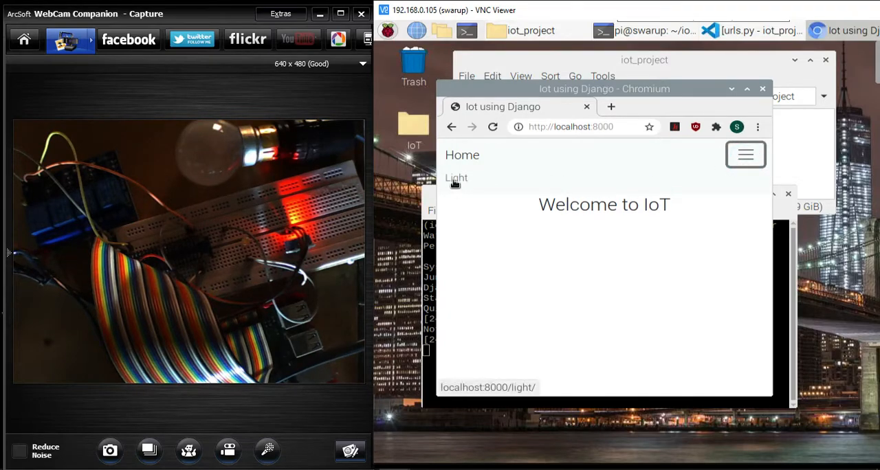
click(456, 178)
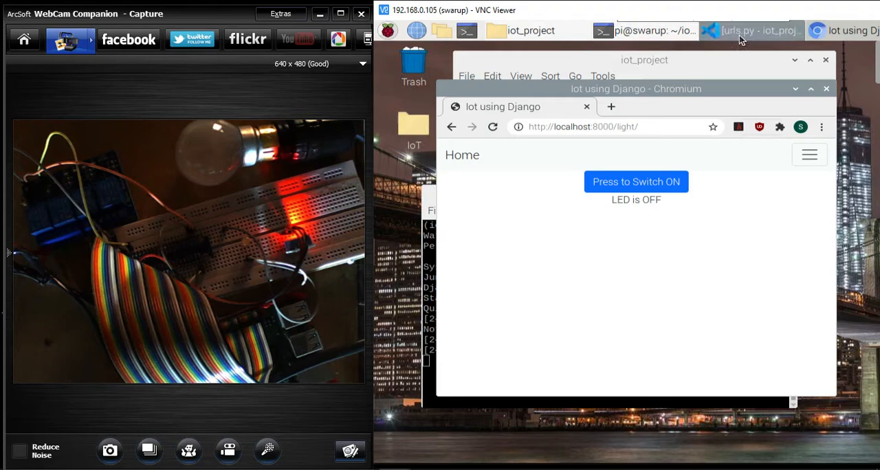
click(753, 30)
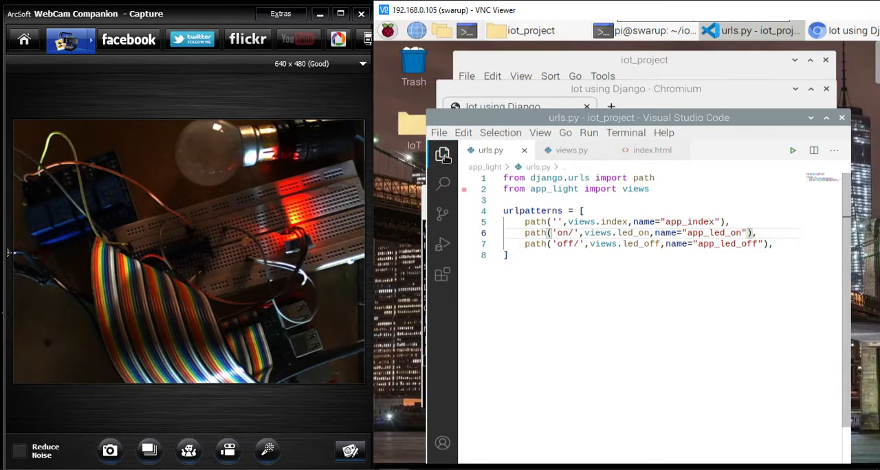
Open iot/urls.py routing light/ to app_light.urls, then return to the Light page.
click(442, 154)
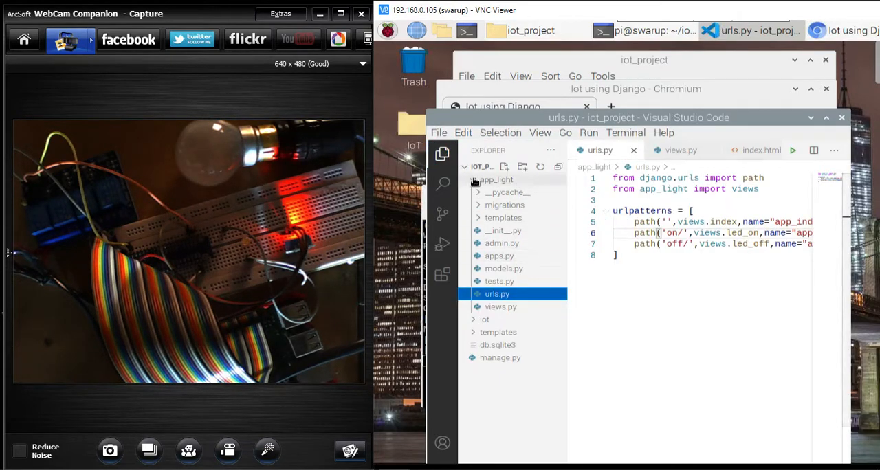
click(484, 191)
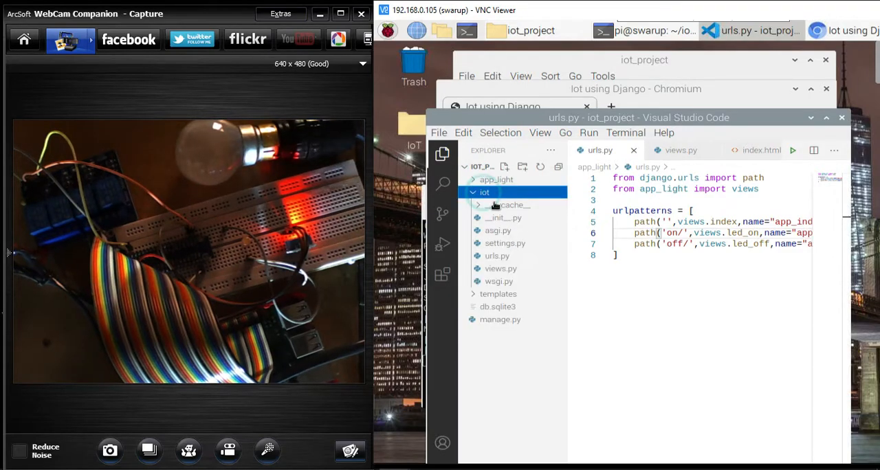
click(497, 256)
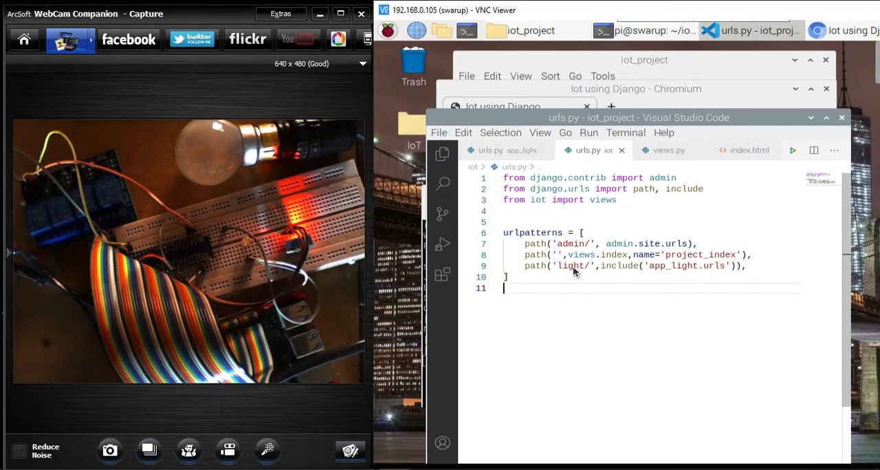
click(495, 150)
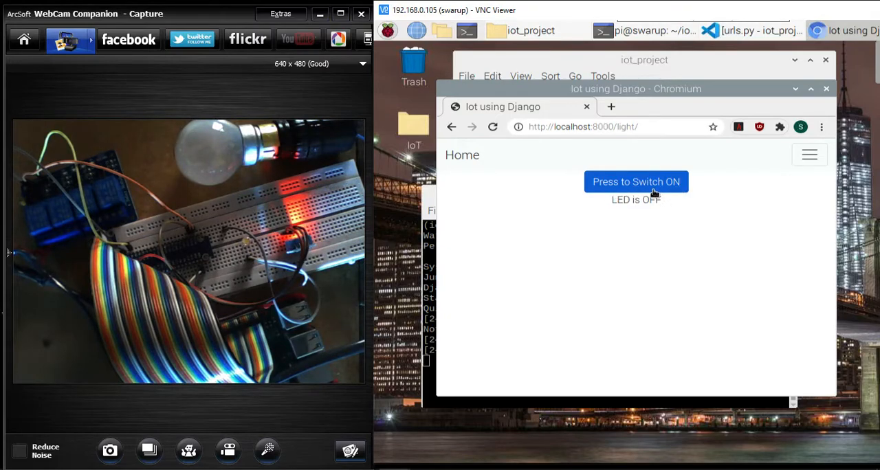
mouse_move(671, 193)
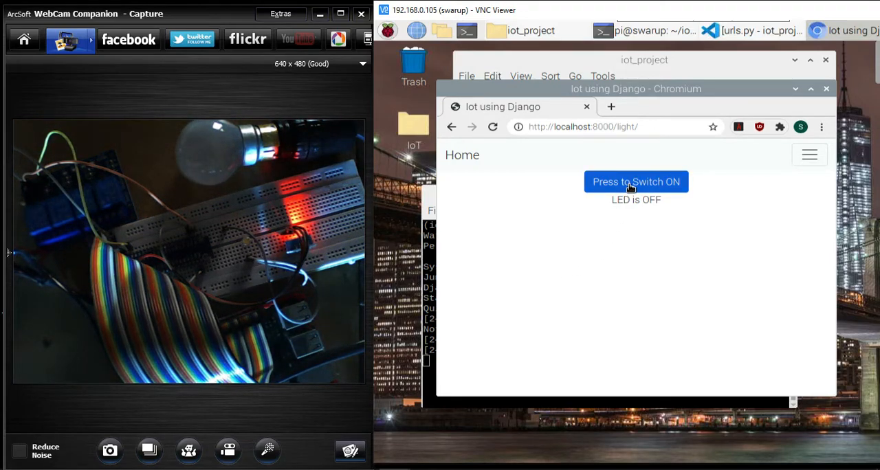
Press 'Press to Switch ON' so the page shows LED is ON.
click(635, 181)
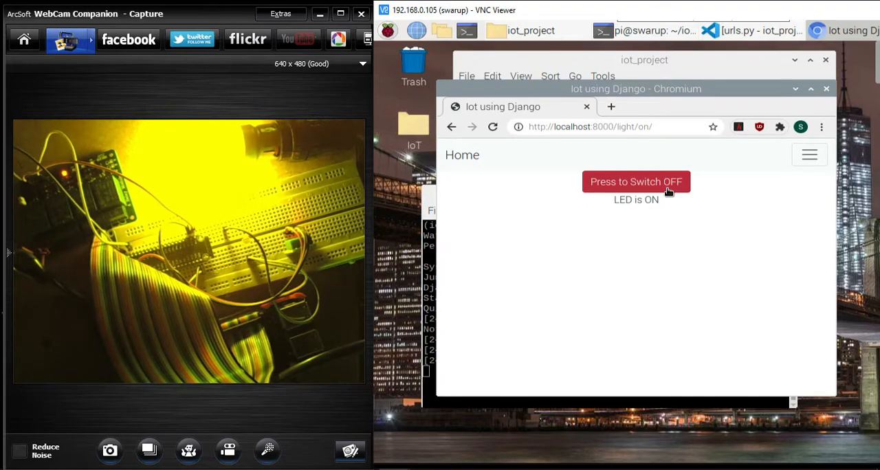
Toggle the bulb off, on, and off again, ending at light/off/.
click(636, 182)
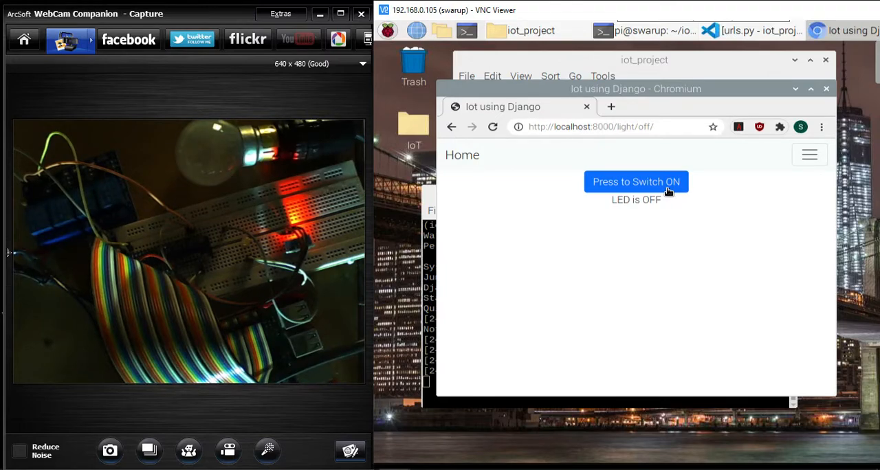
click(635, 181)
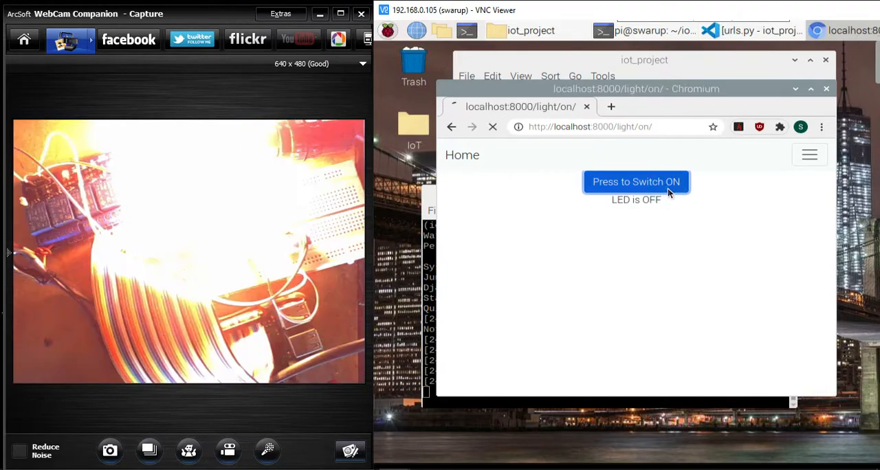
click(636, 181)
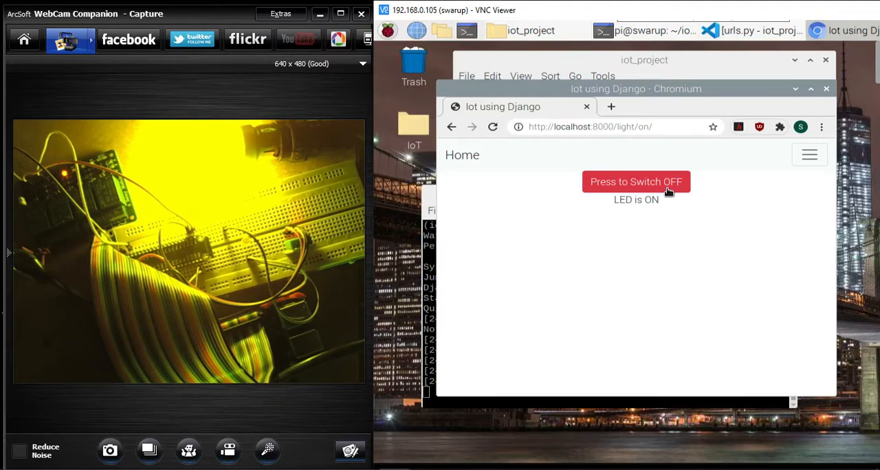
mouse_move(52, 223)
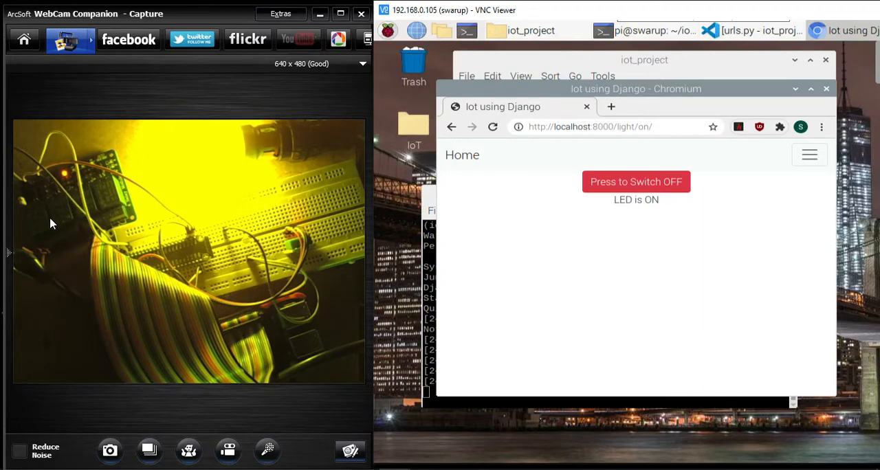
mouse_move(138, 311)
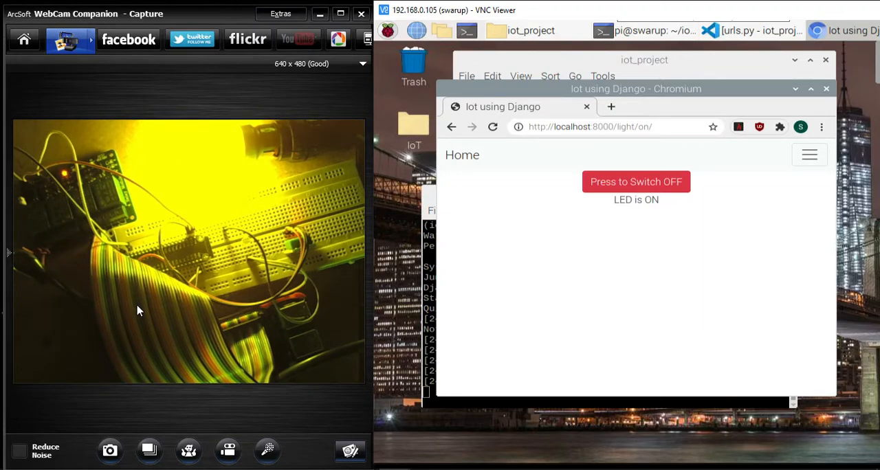
mouse_move(289, 334)
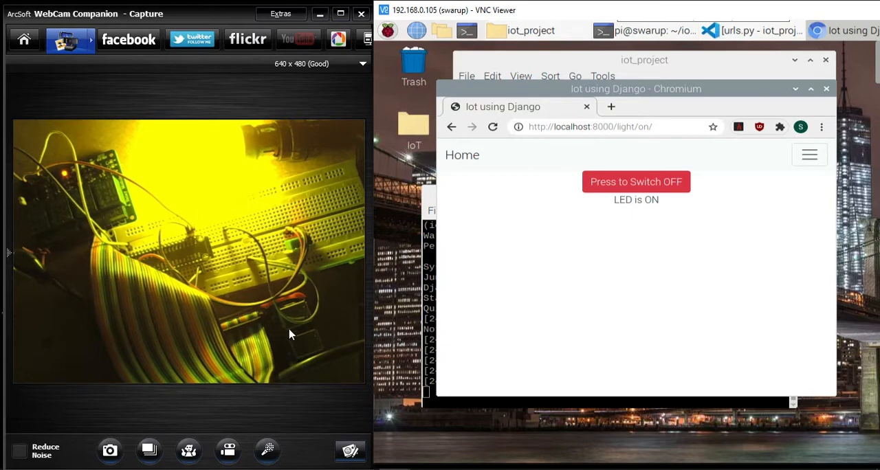
mouse_move(666, 126)
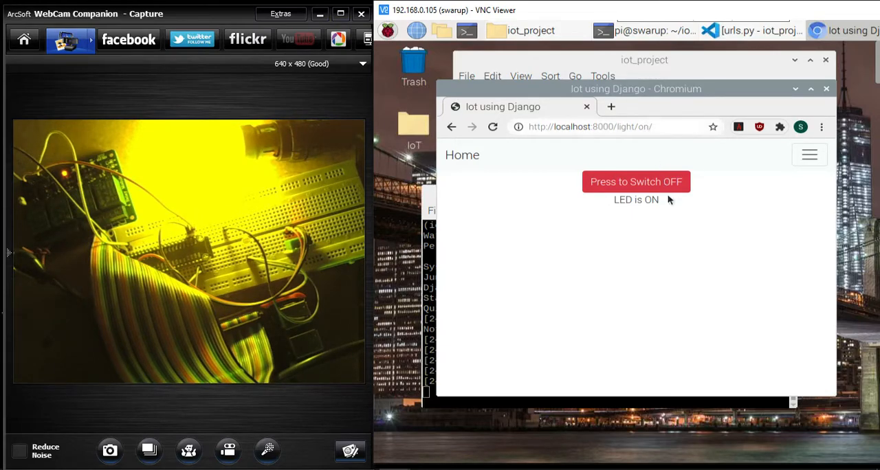
click(636, 181)
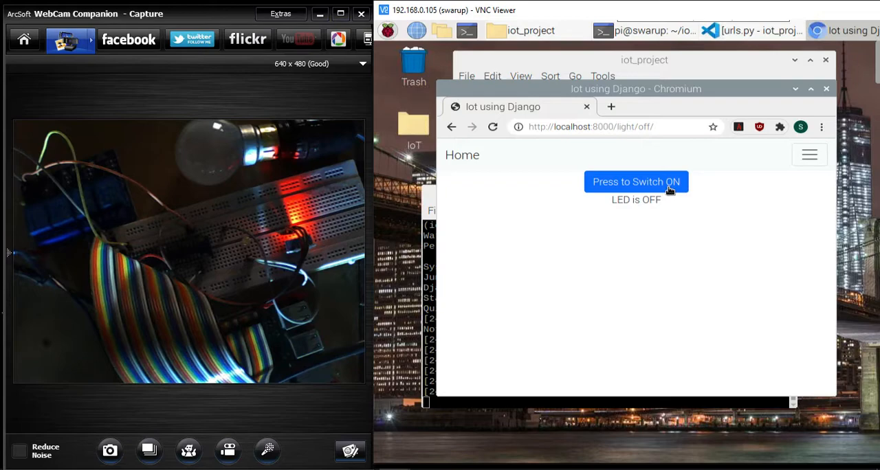
Toggle the bulb on, off, and on again, ending at light/on/.
click(635, 182)
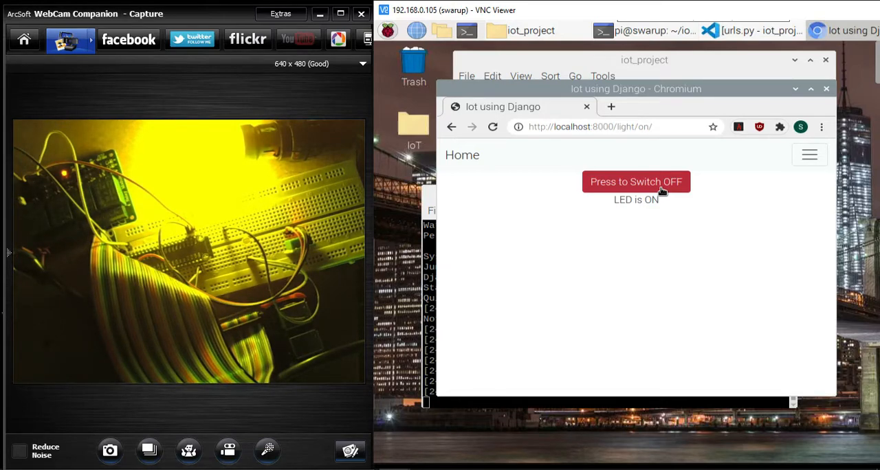
click(635, 181)
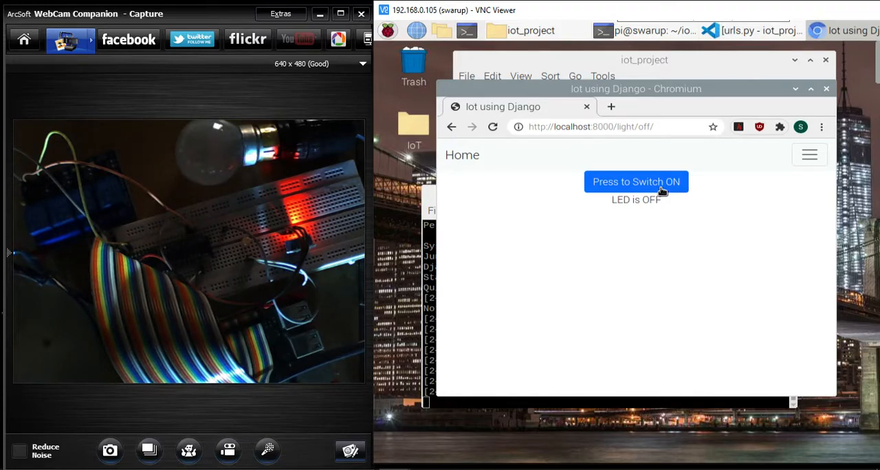
click(635, 181)
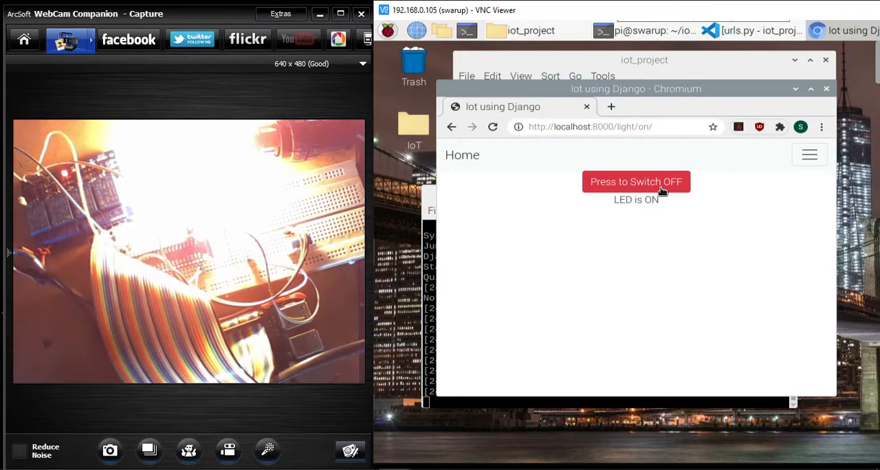